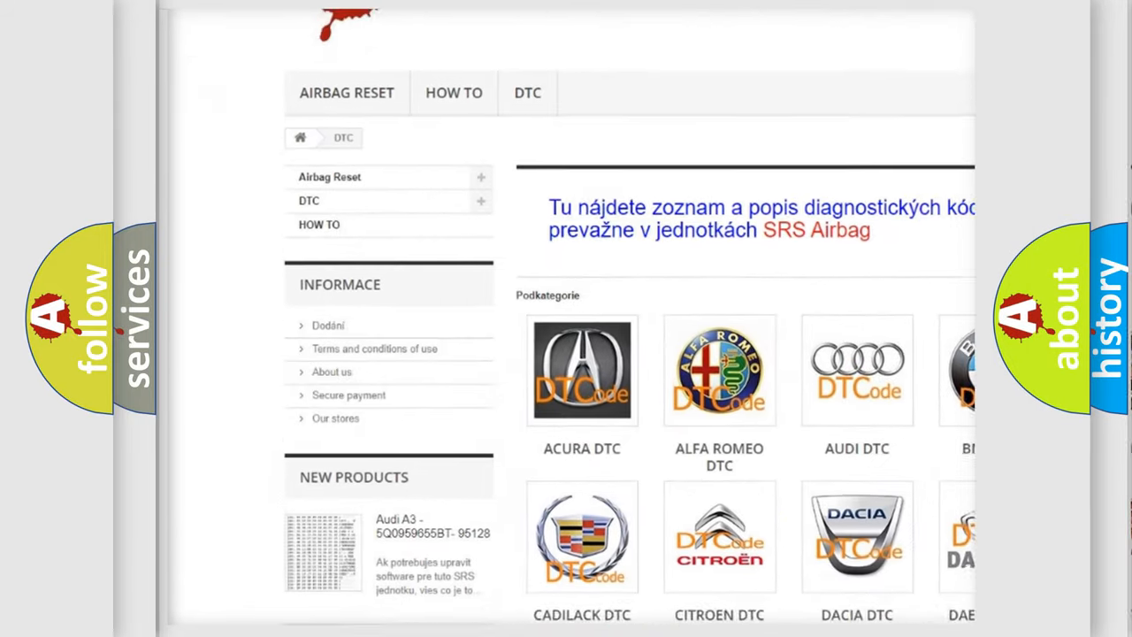
scroll(down, 3)
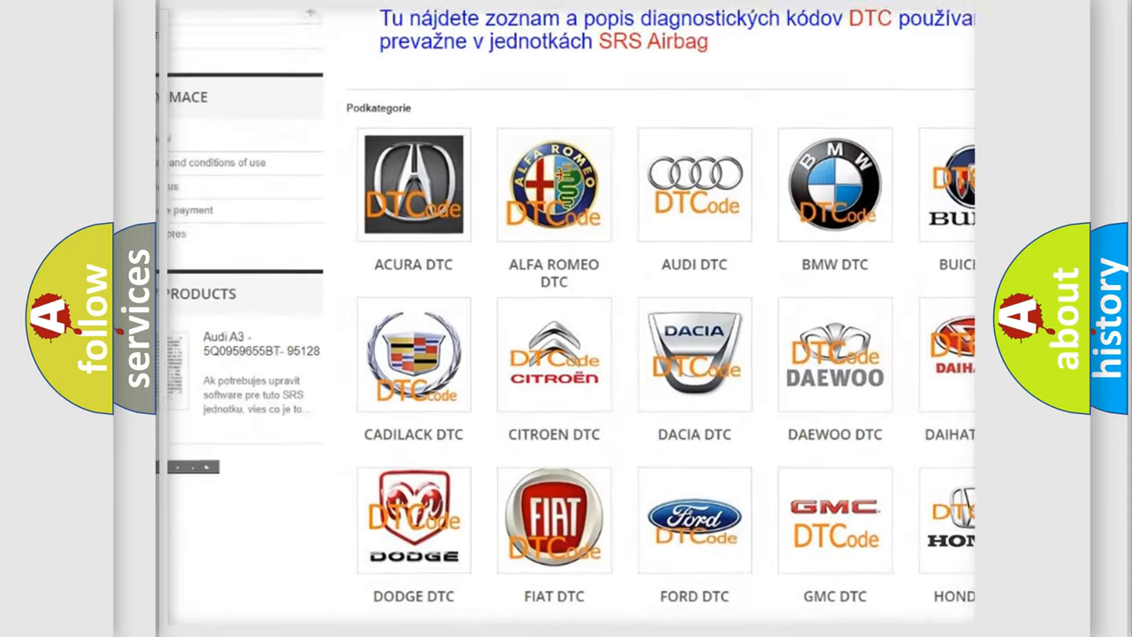
scroll(down, 3)
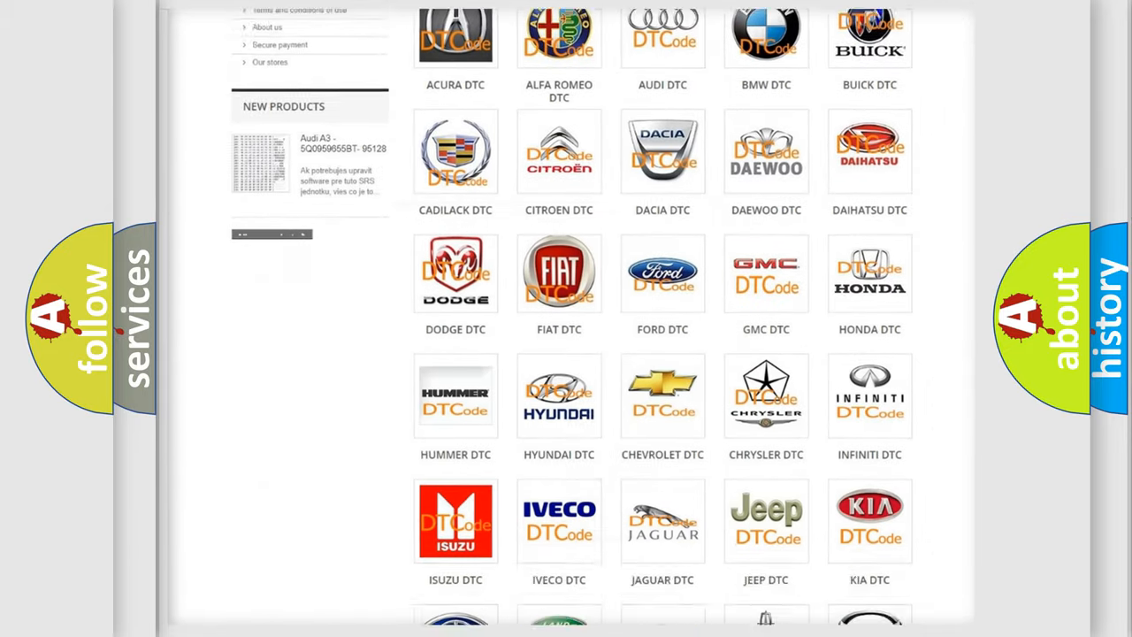
scroll(down, 3)
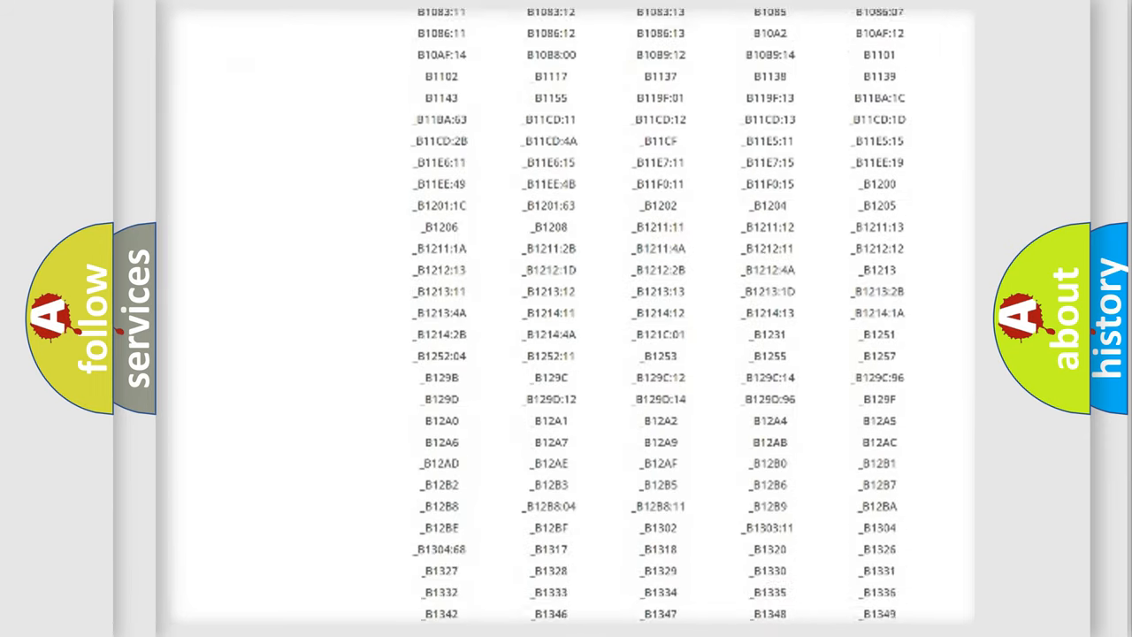
scroll(down, 3)
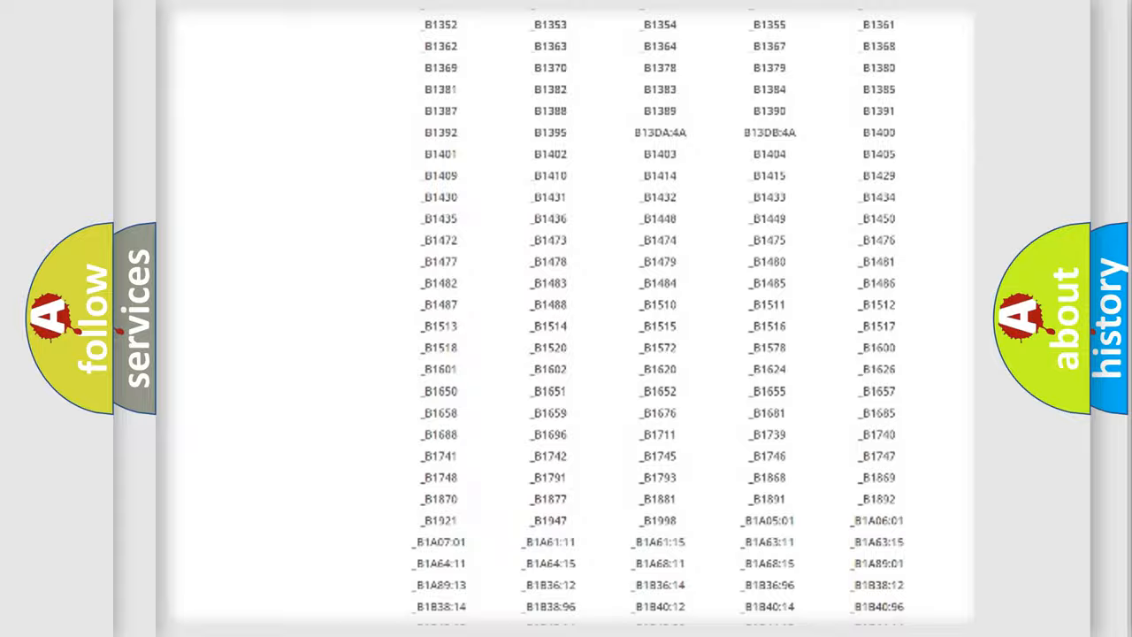
scroll(up, 3)
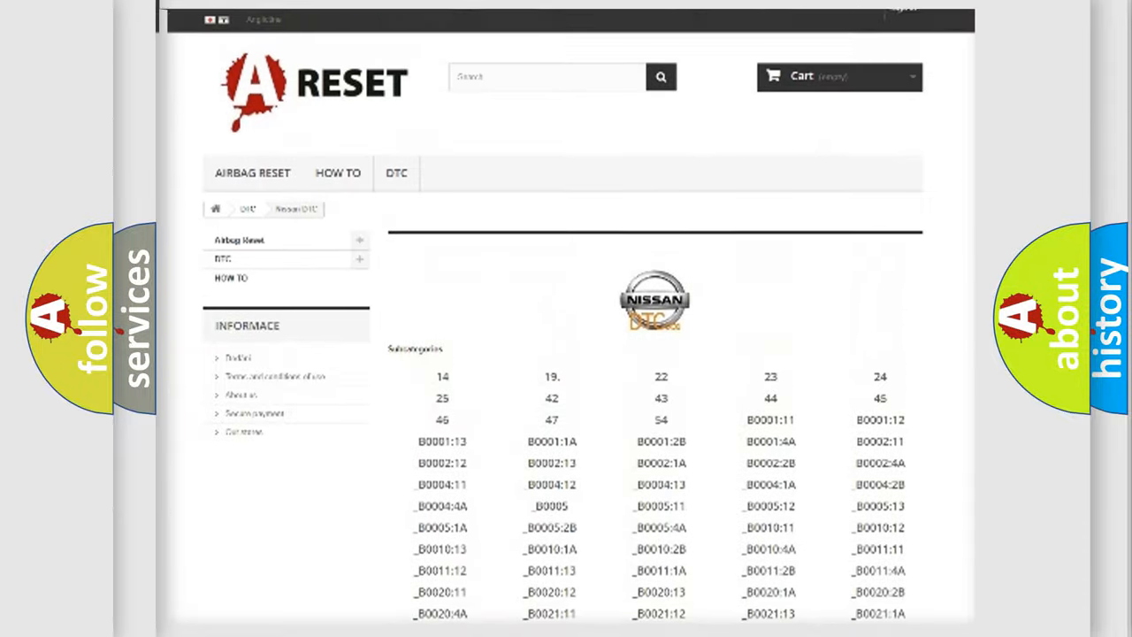